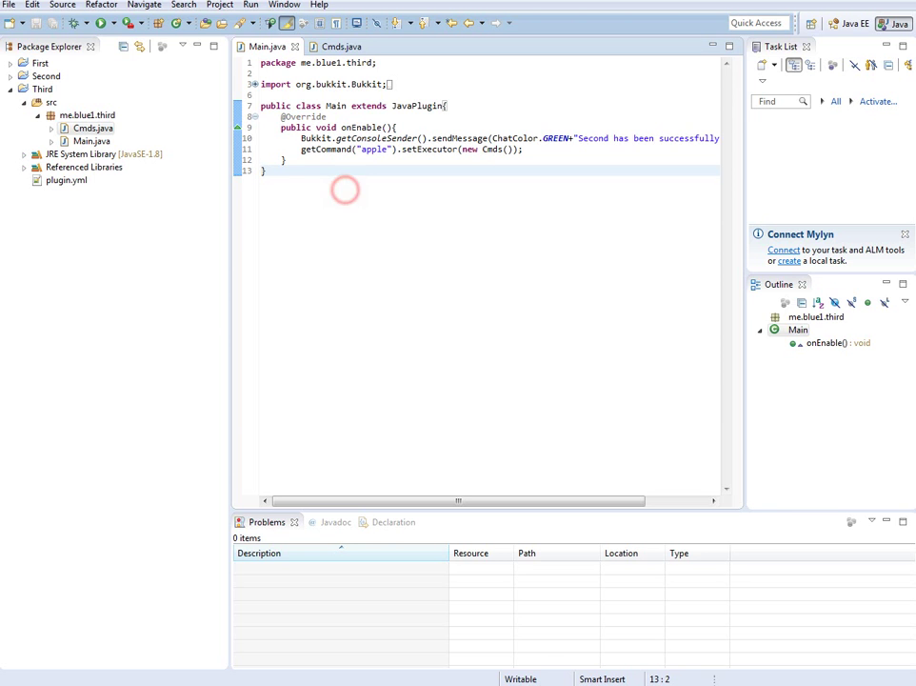
# - Change the registered command name in Main.java from apple to g
pyautogui.click(61, 179)
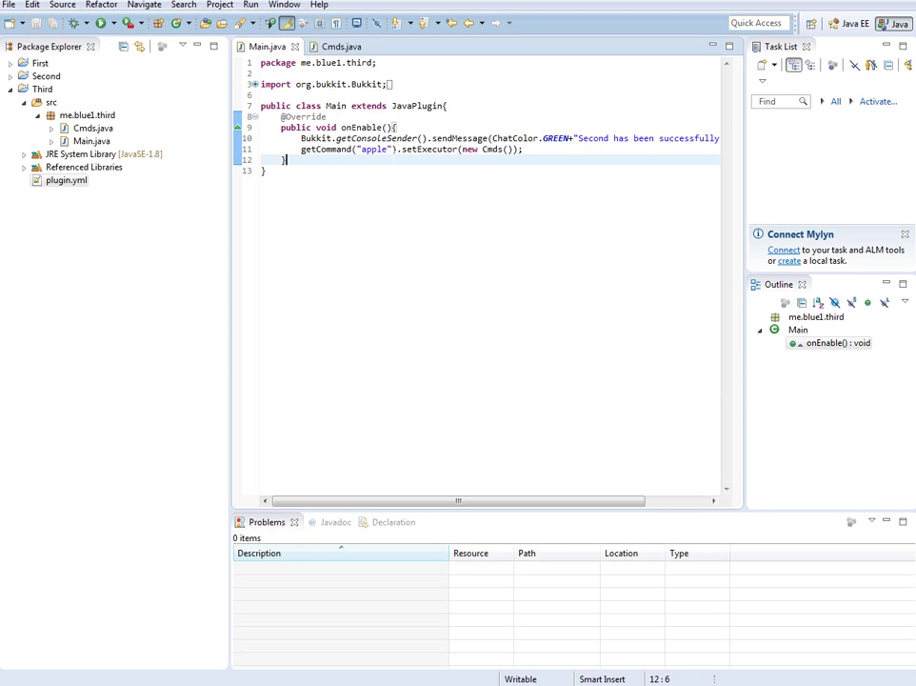
pyautogui.doubleClick(374, 149)
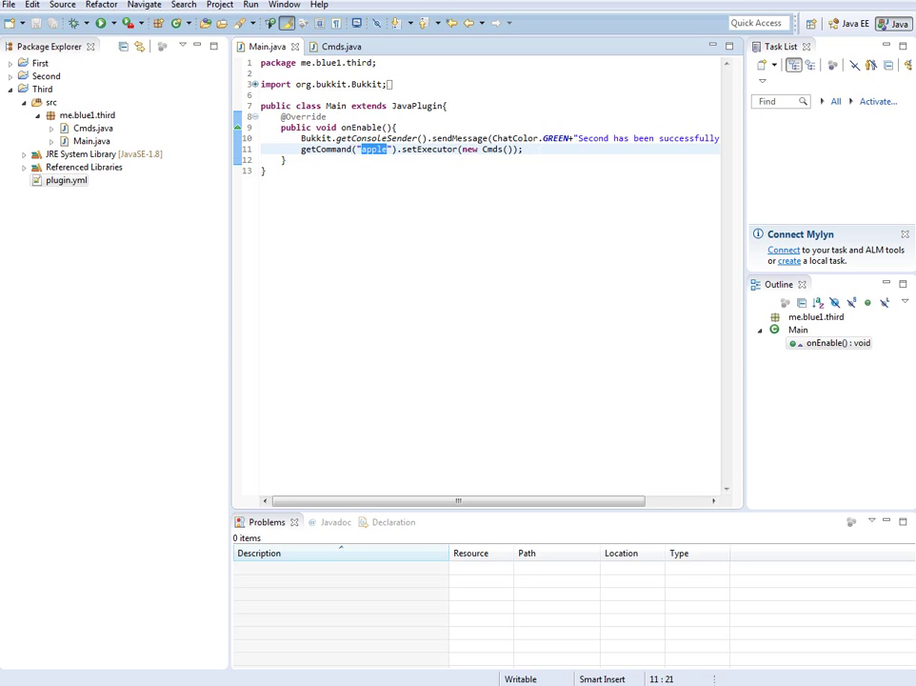
pyautogui.write('g')
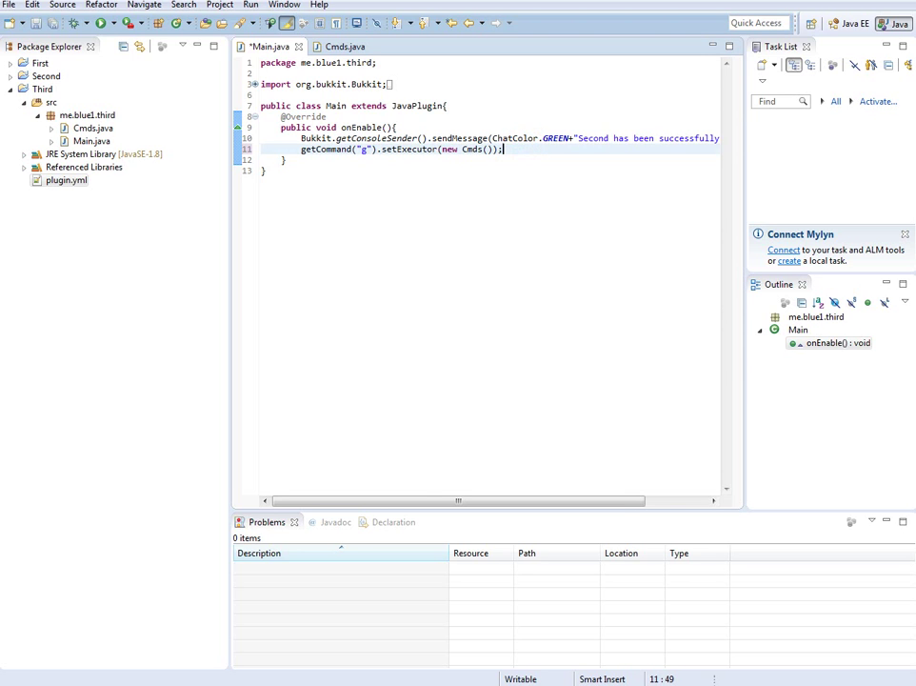
pyautogui.click(347, 46)
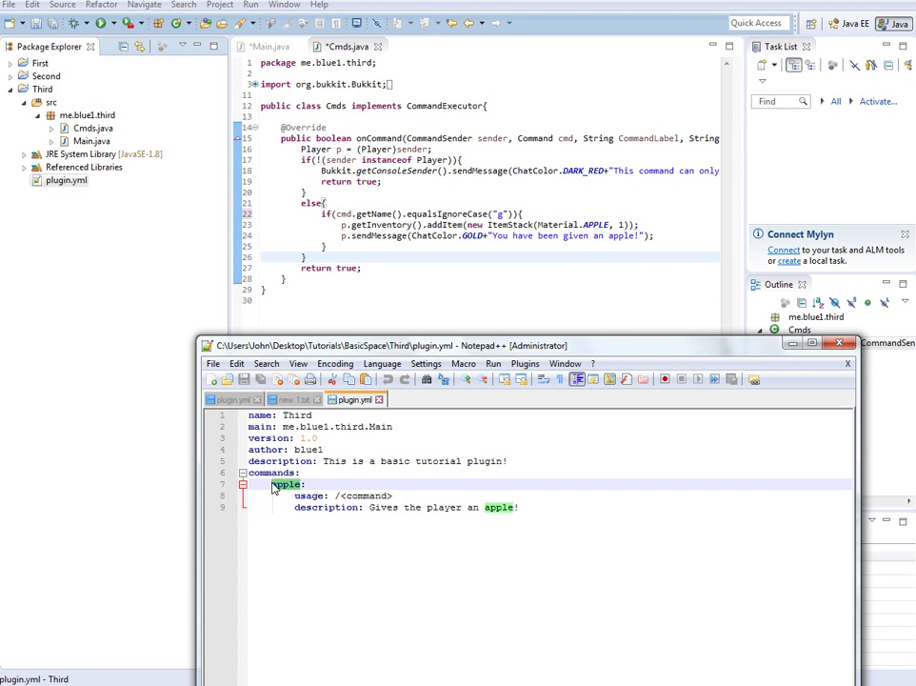
# - Declare the command as g: in plugin.yml with an item-giving description, then close it
pyautogui.write('g:')
pyautogui.click(551, 507)
pyautogui.write('item')
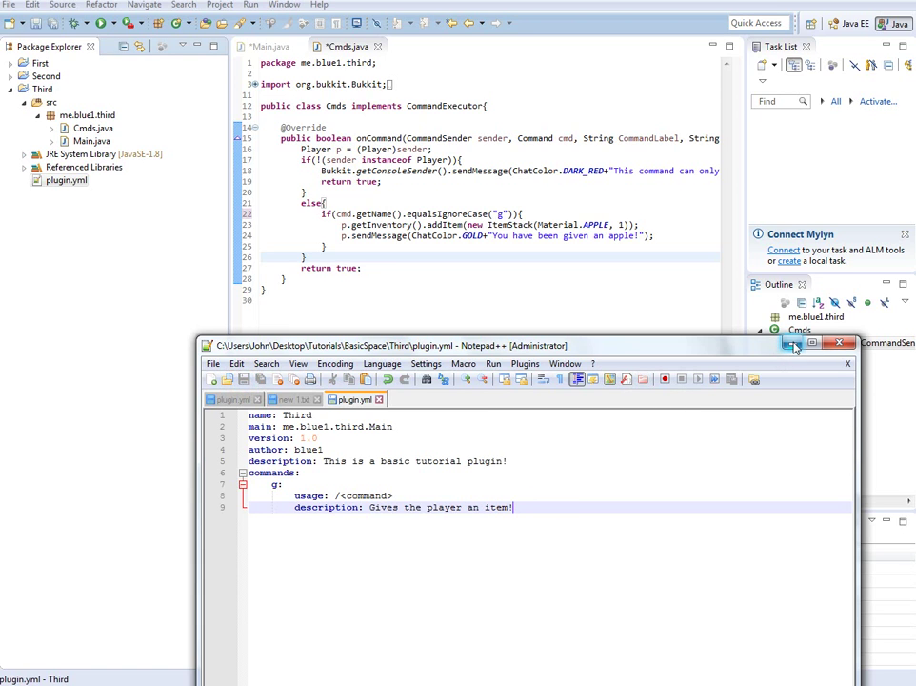
pyautogui.click(794, 347)
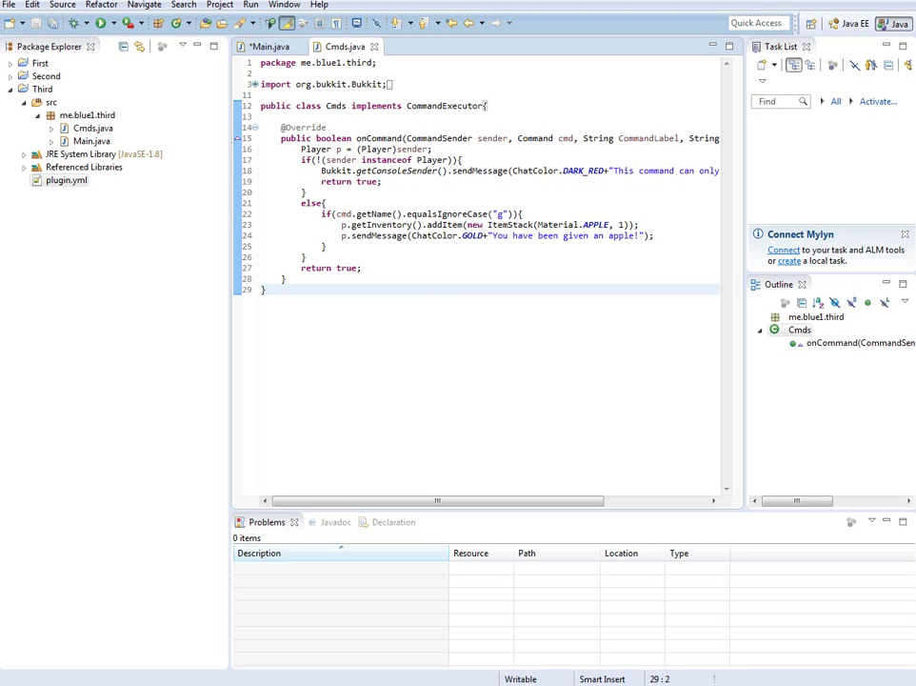
# - Save Main.java so the g command registration is built
pyautogui.press('ctrl+a')
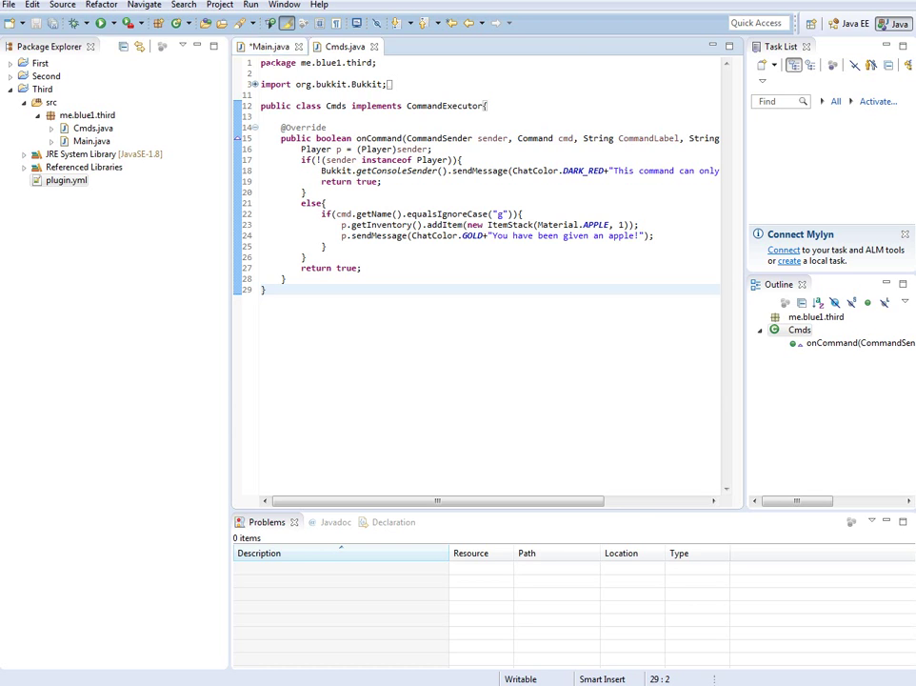
pyautogui.click(271, 45)
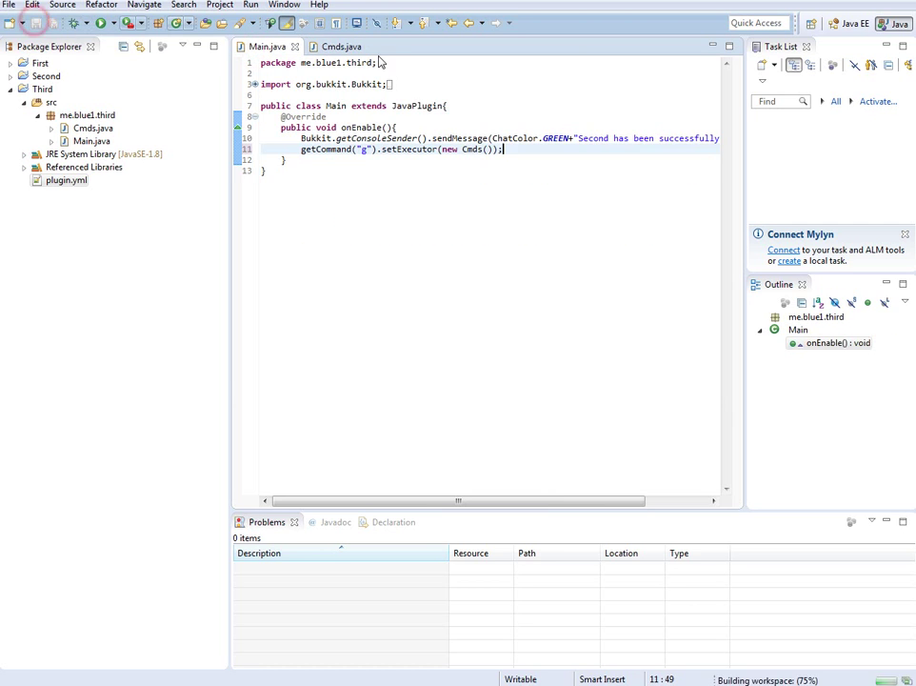
# - Clear the g branch in Cmds.java and begin an if(args condition
pyautogui.click(328, 46)
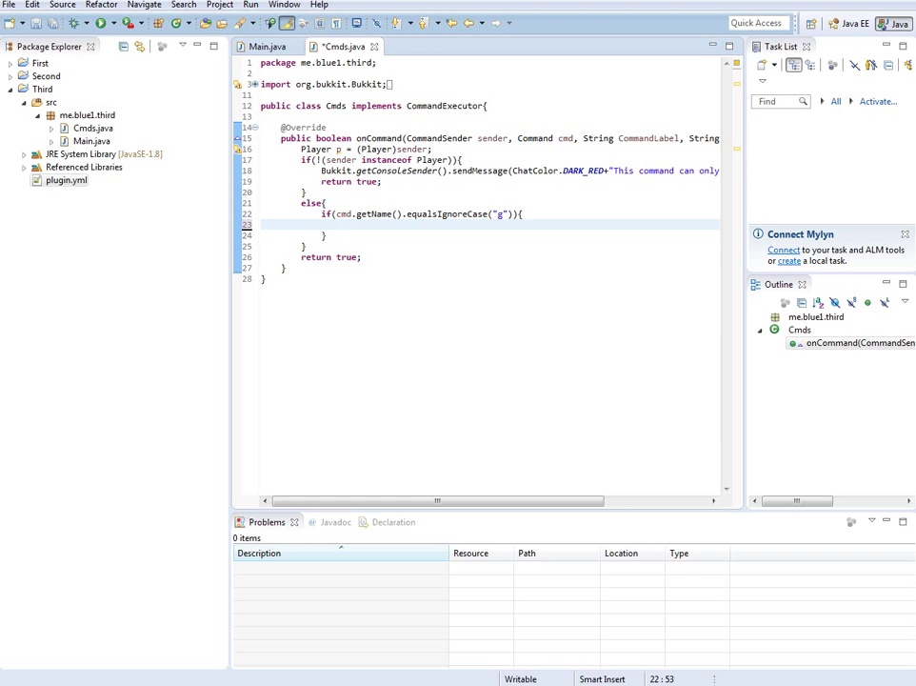
pyautogui.write('if(')
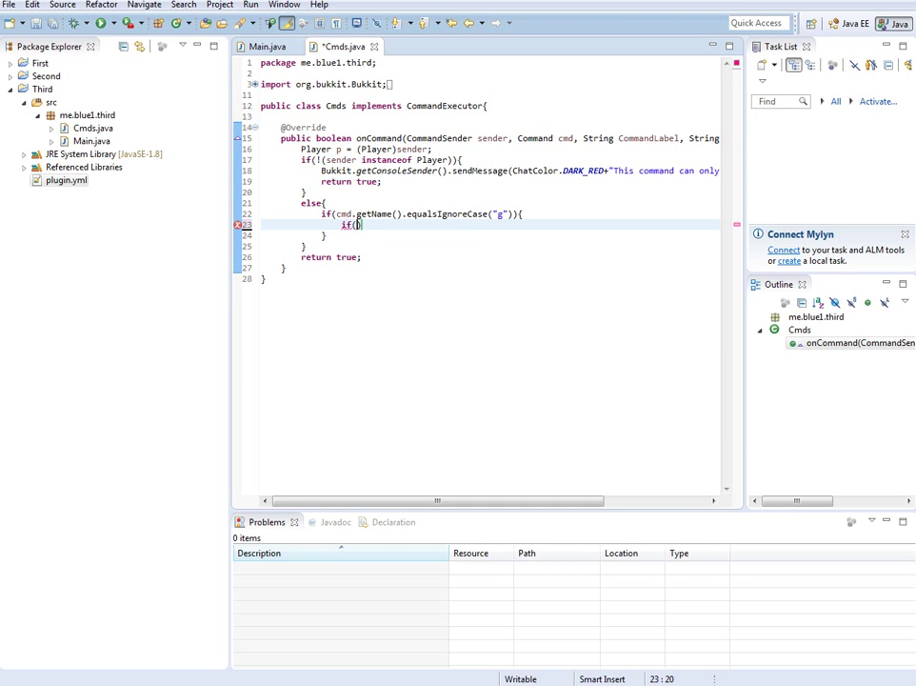
pyautogui.write('args')
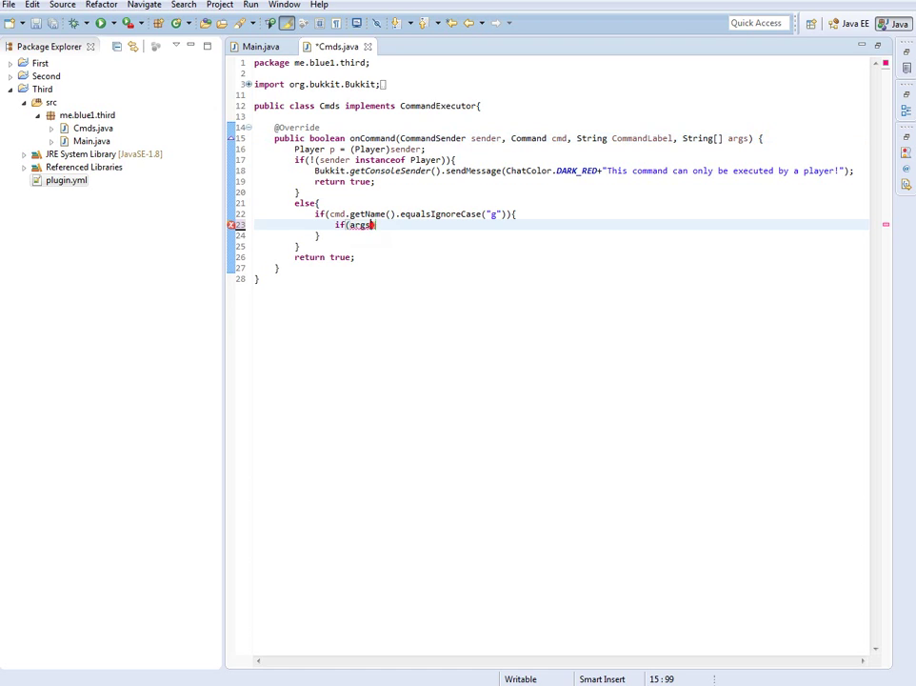
# - Make the condition read if(args[0].equalsIgnoreCase(, removing stray text
pyautogui.write(')')
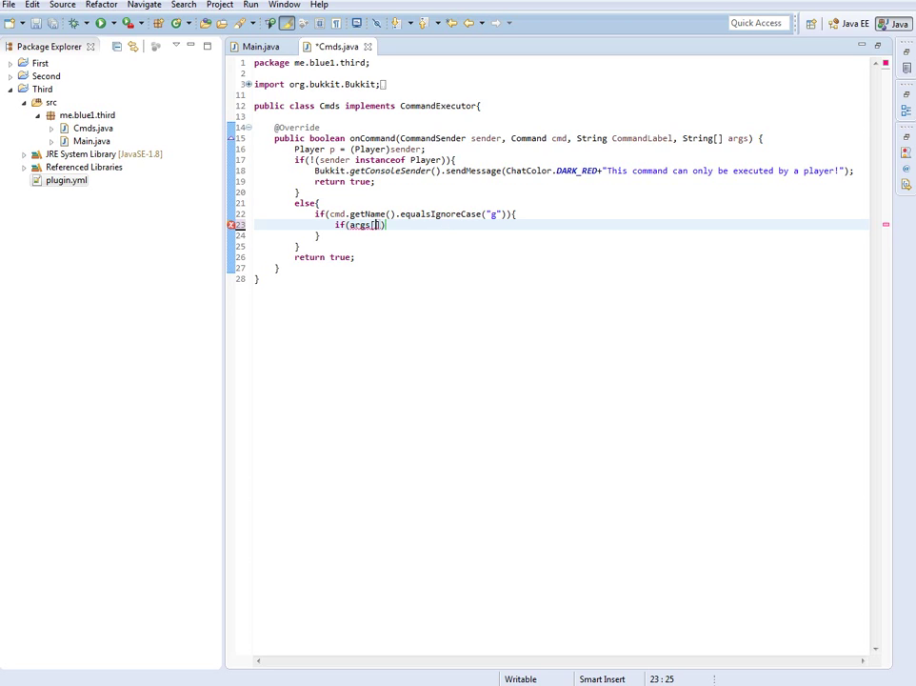
pyautogui.write('0')
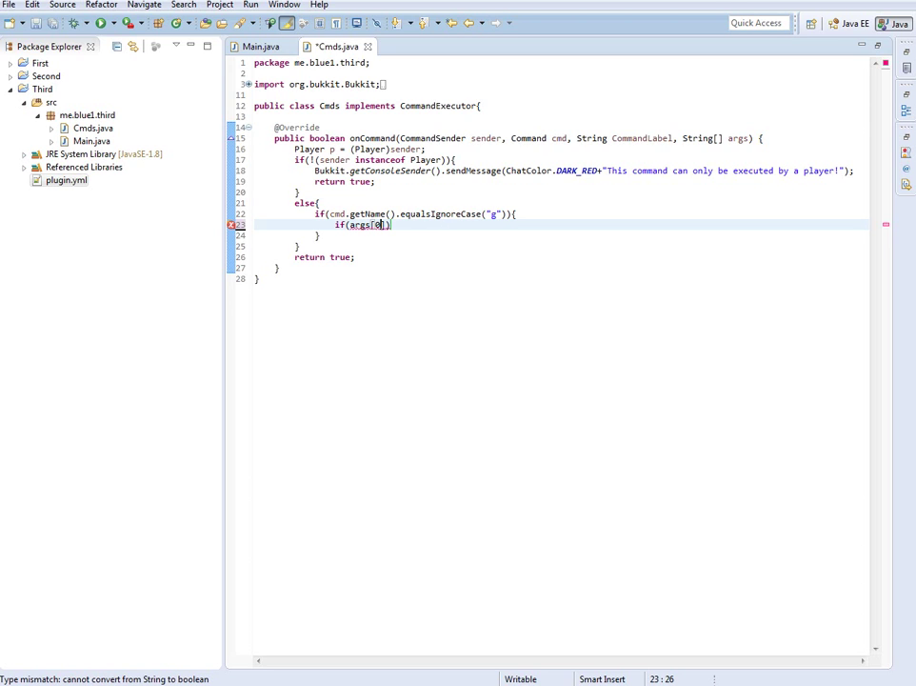
pyautogui.write('1')
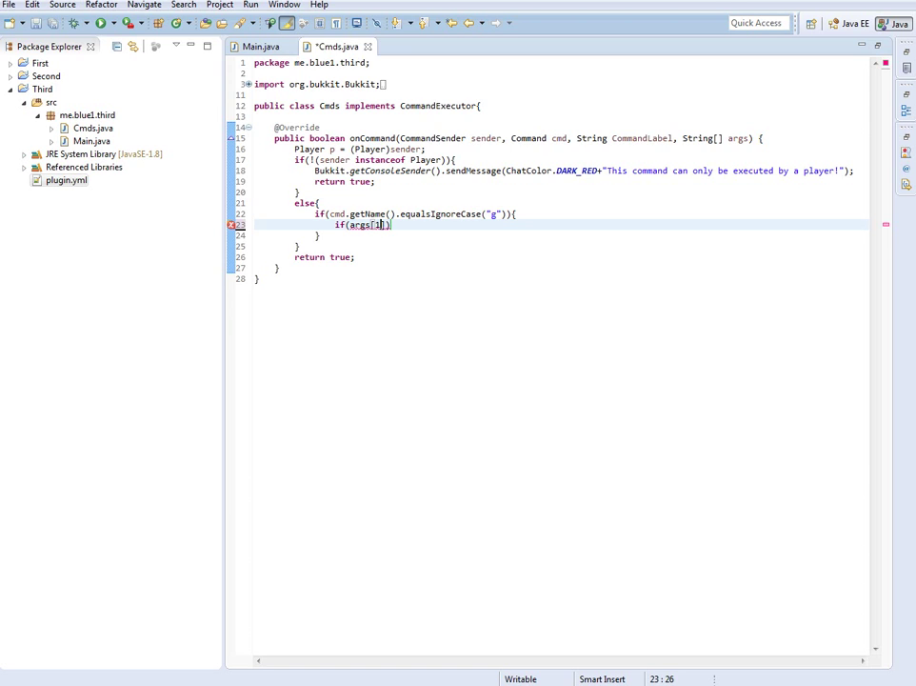
pyautogui.press('BackSpace')
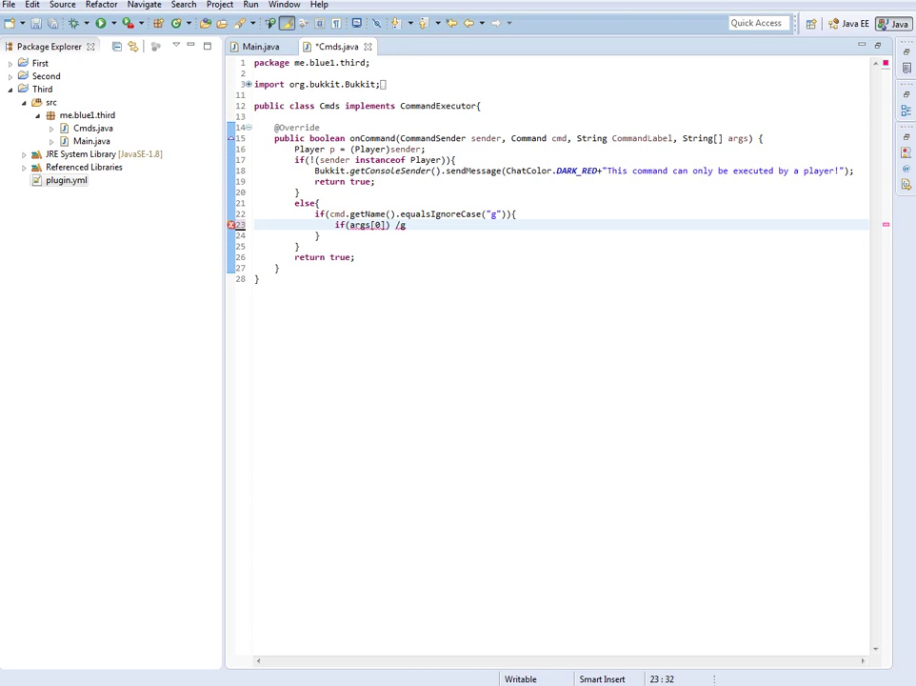
pyautogui.write('apple 16')
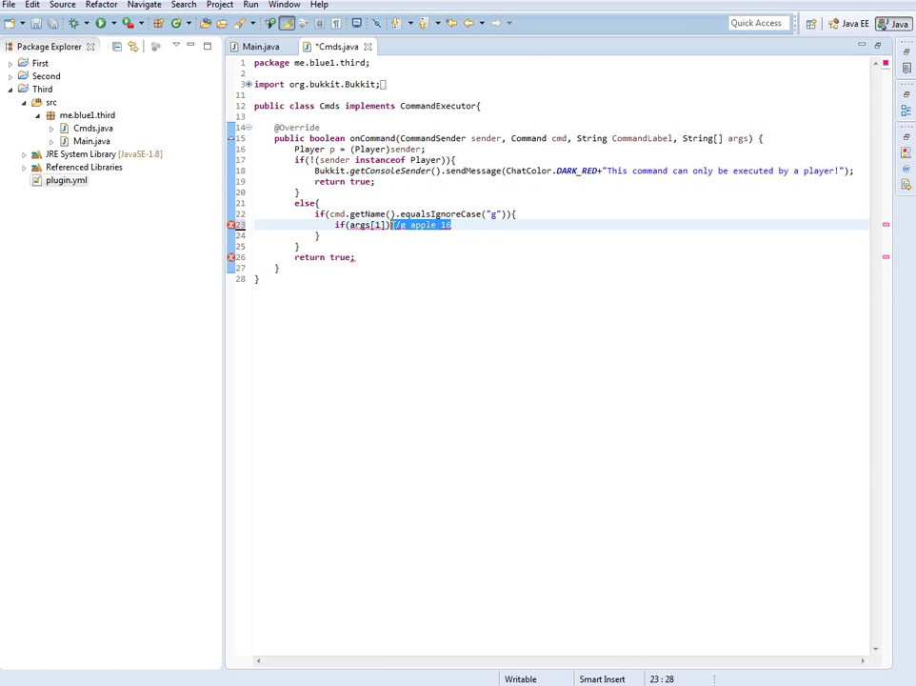
pyautogui.press('Delete')
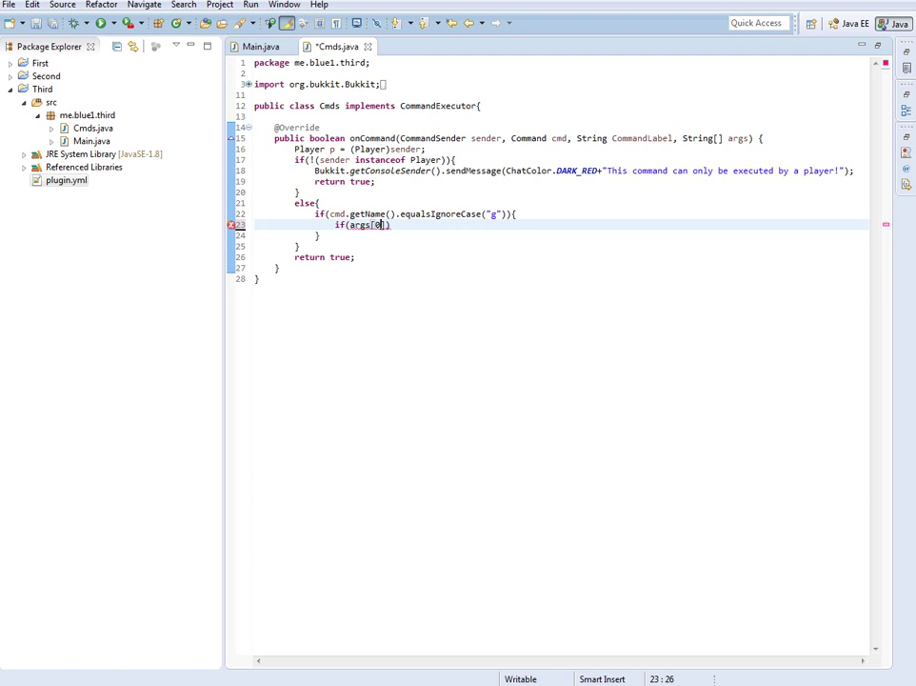
pyautogui.write(']')
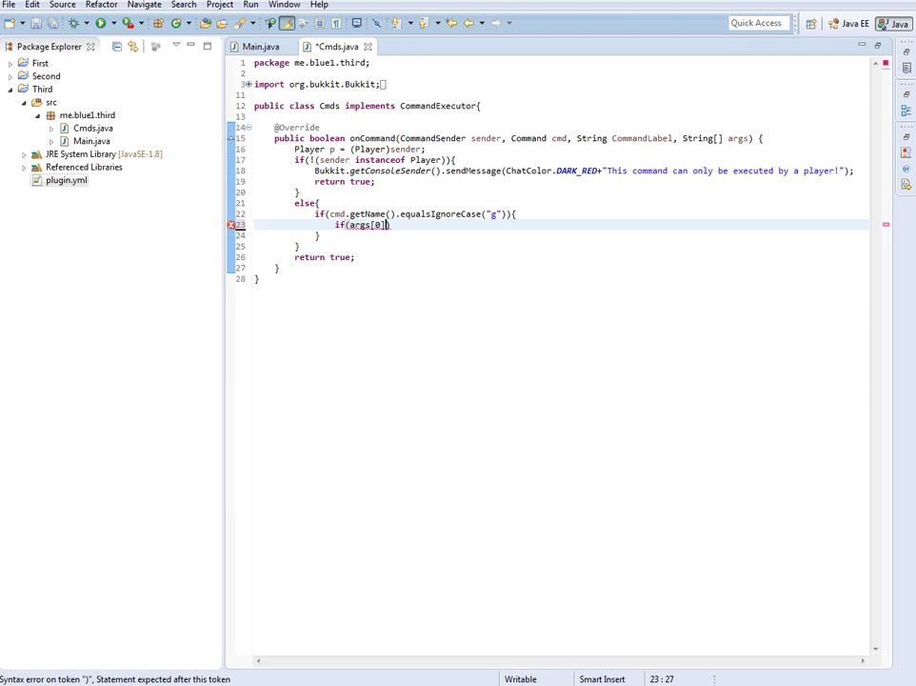
pyautogui.write('.equalsIgnoreCase("a')
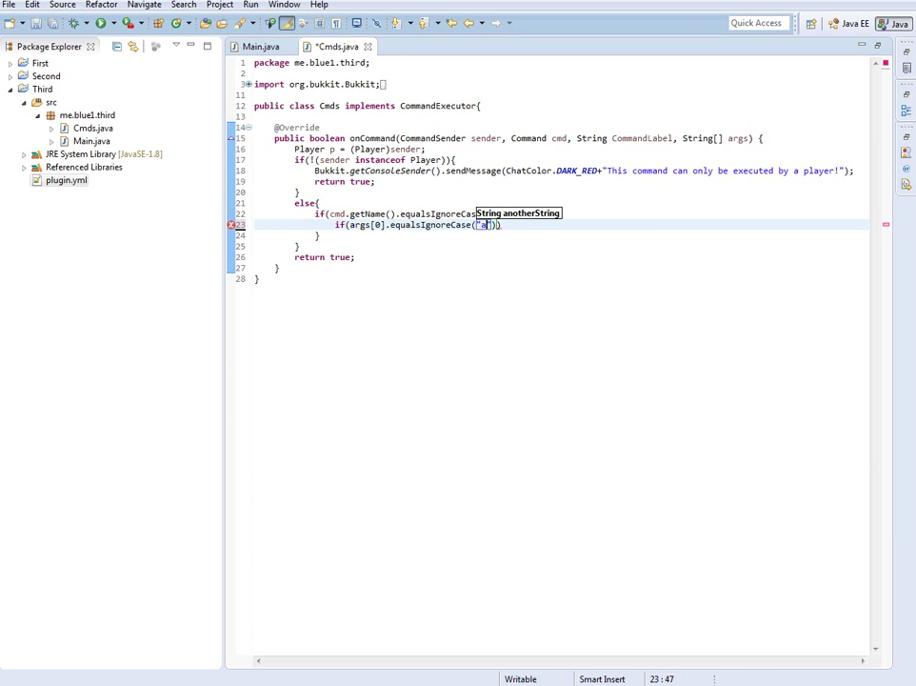
# - Compare against "apple" and add new ItemStack(Material.APPLE) to the player's inventory
pyautogui.write('apple')
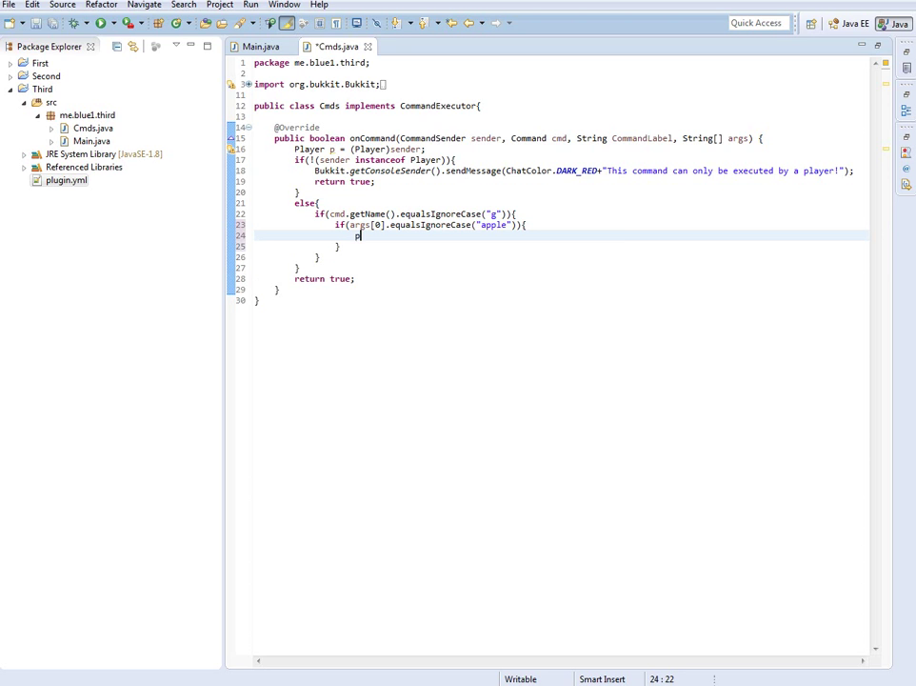
pyautogui.write('.getInventory().addItem(new')
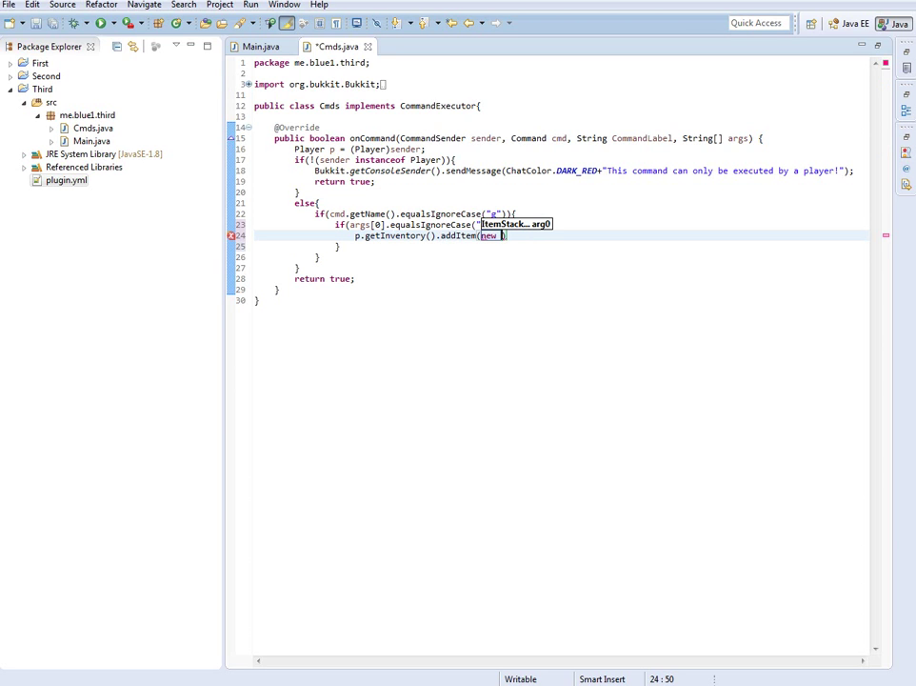
pyautogui.write('ItemStack(')
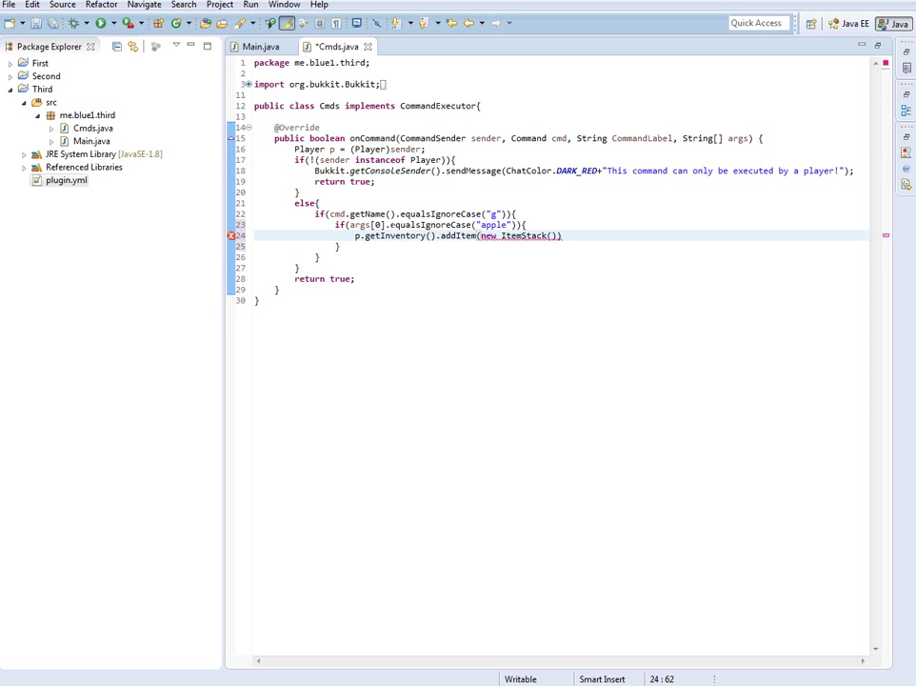
pyautogui.write('Material.')
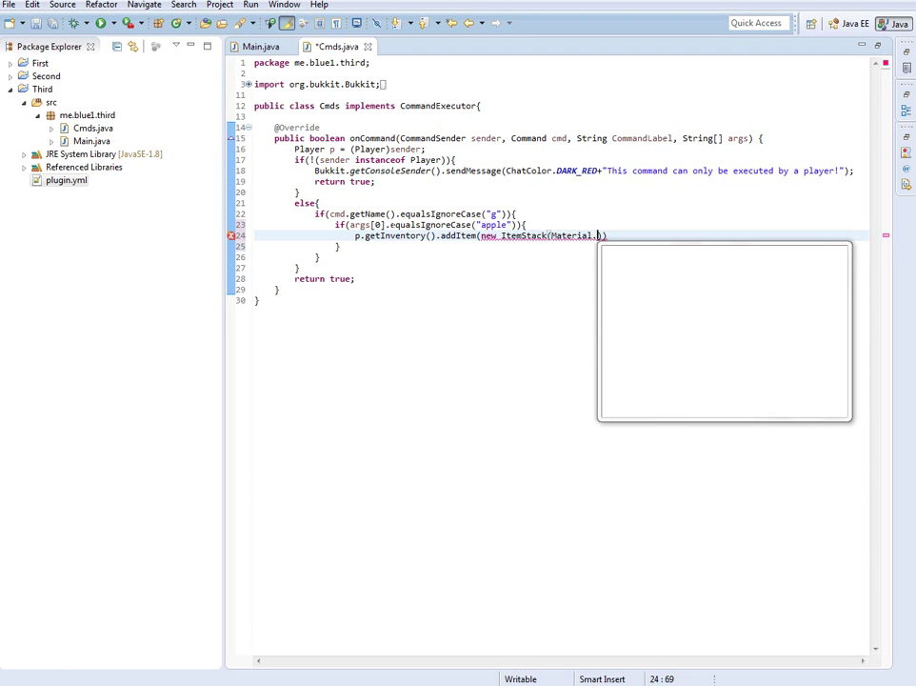
pyautogui.write('APPLE))')
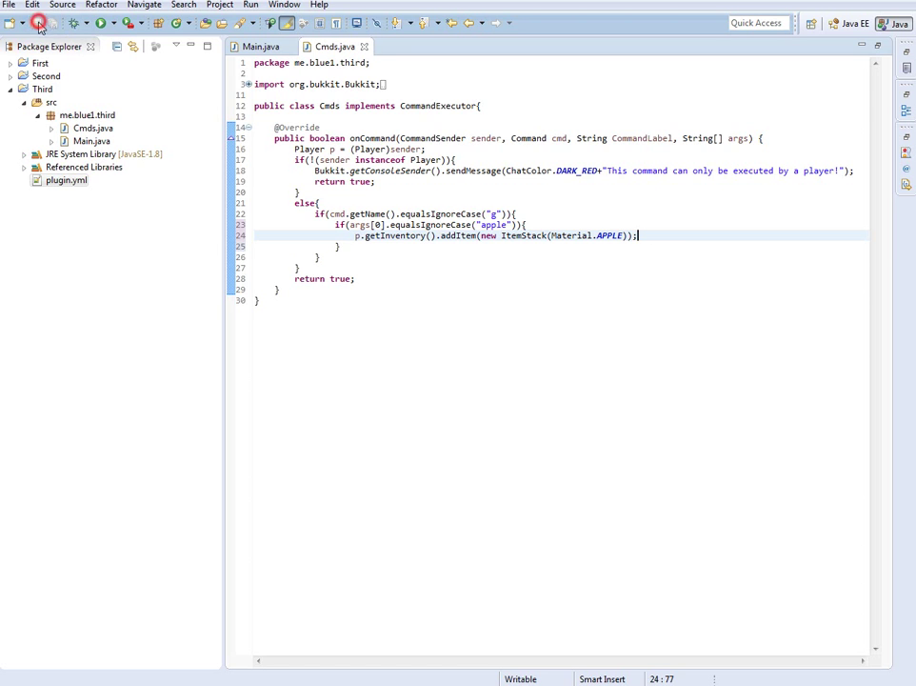
# - Review the g registration in Main.java and the apple branch in Cmds.java
pyautogui.click(257, 45)
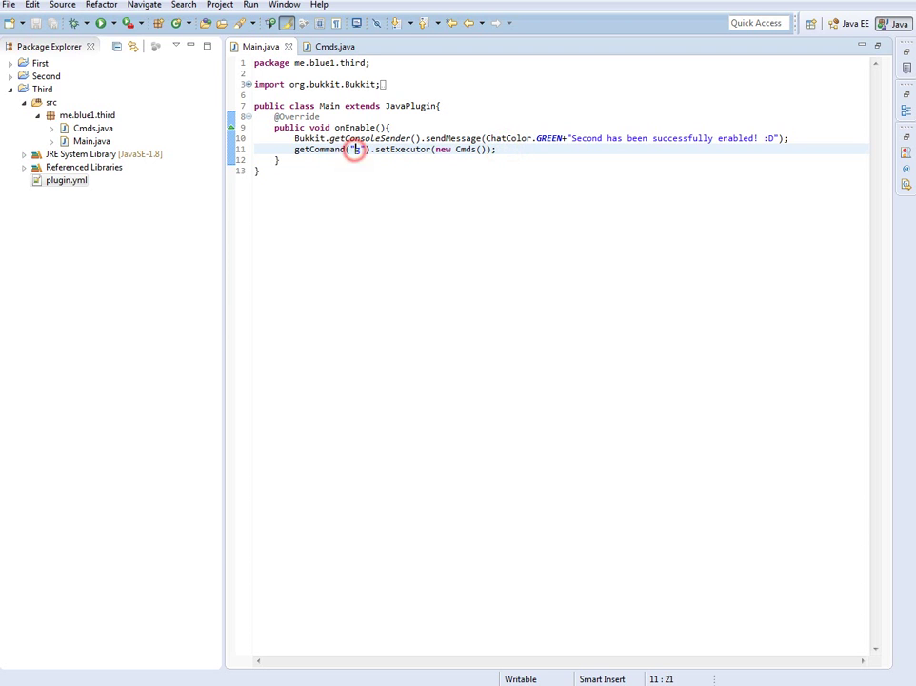
pyautogui.click(331, 45)
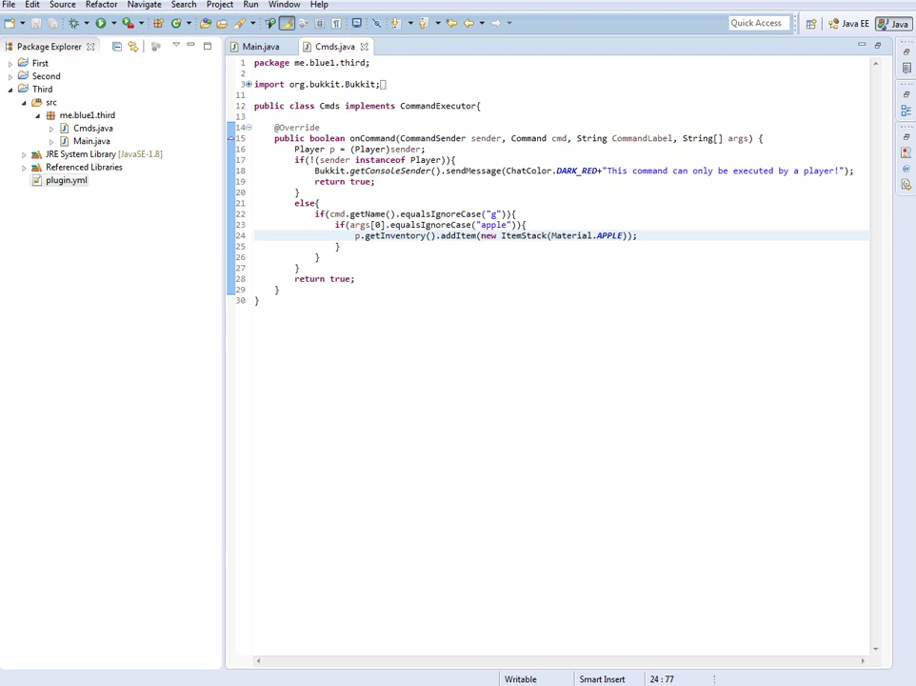
pyautogui.click(263, 50)
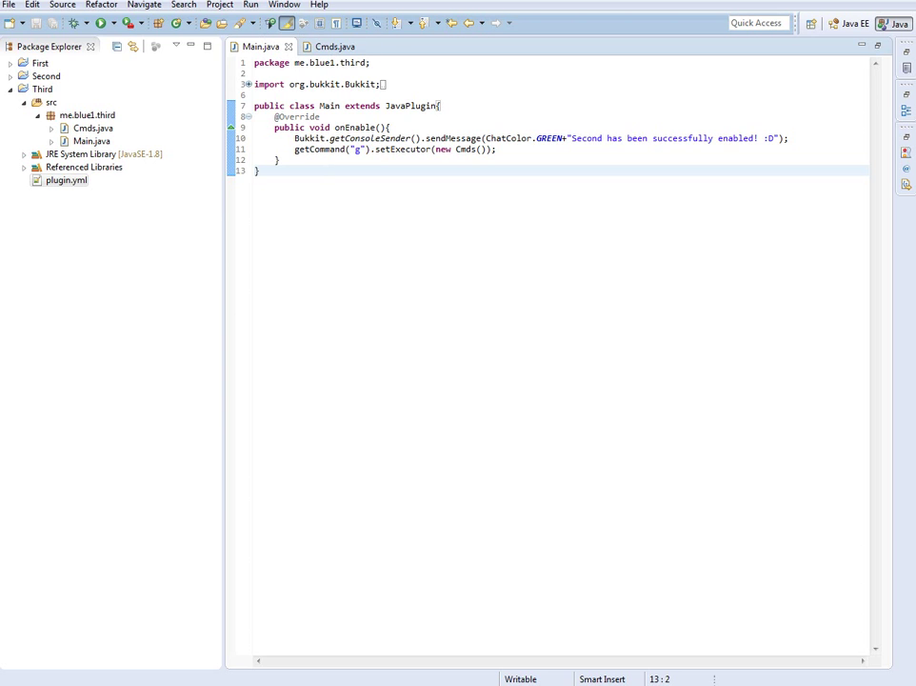
pyautogui.click(331, 46)
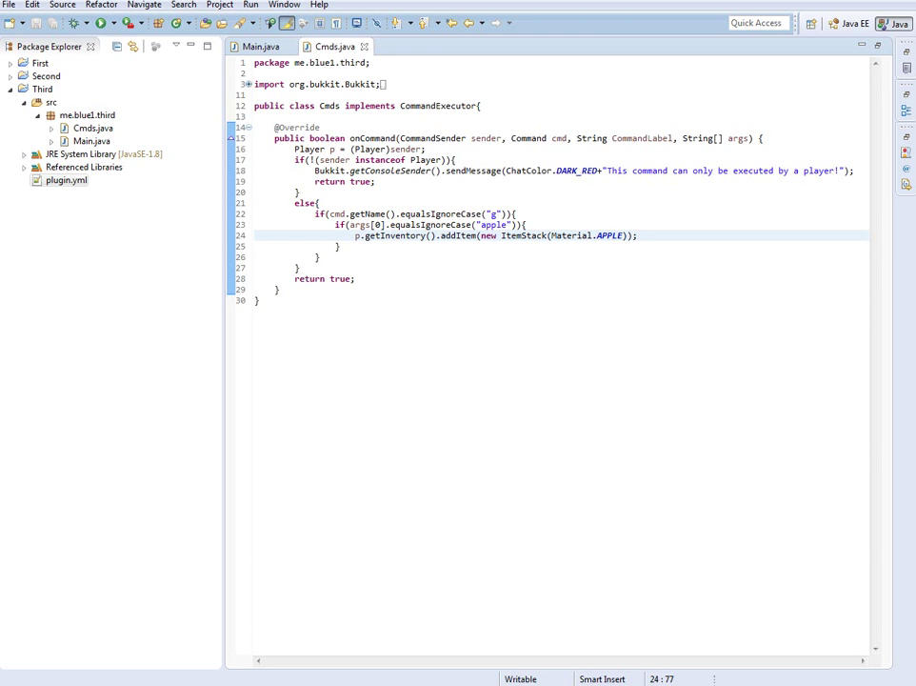
# - Verify plugin.yml's g command entry in Notepad++ and close it
pyautogui.click(61, 179)
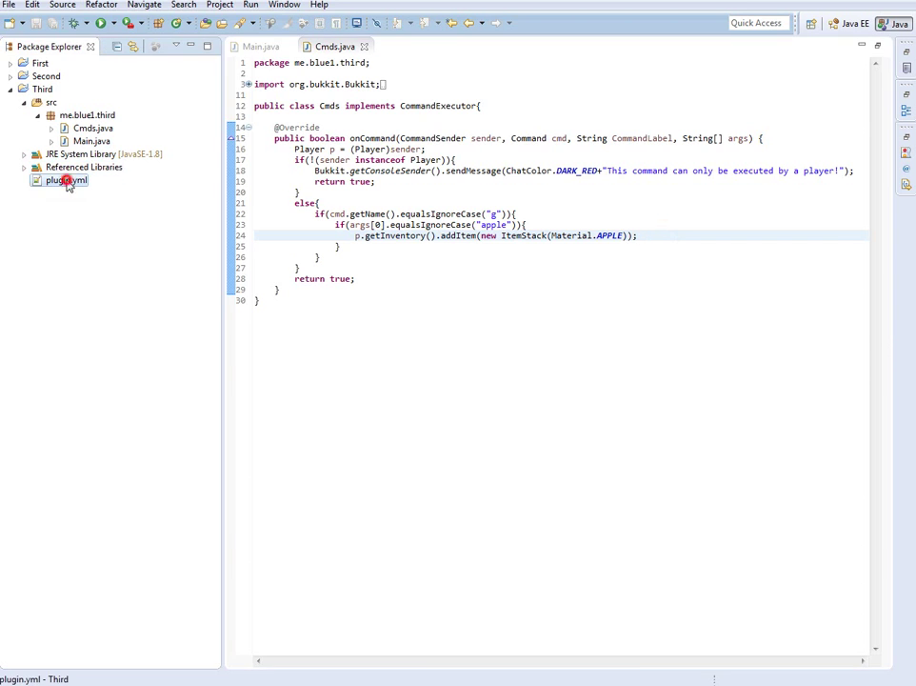
pyautogui.doubleClick(65, 179)
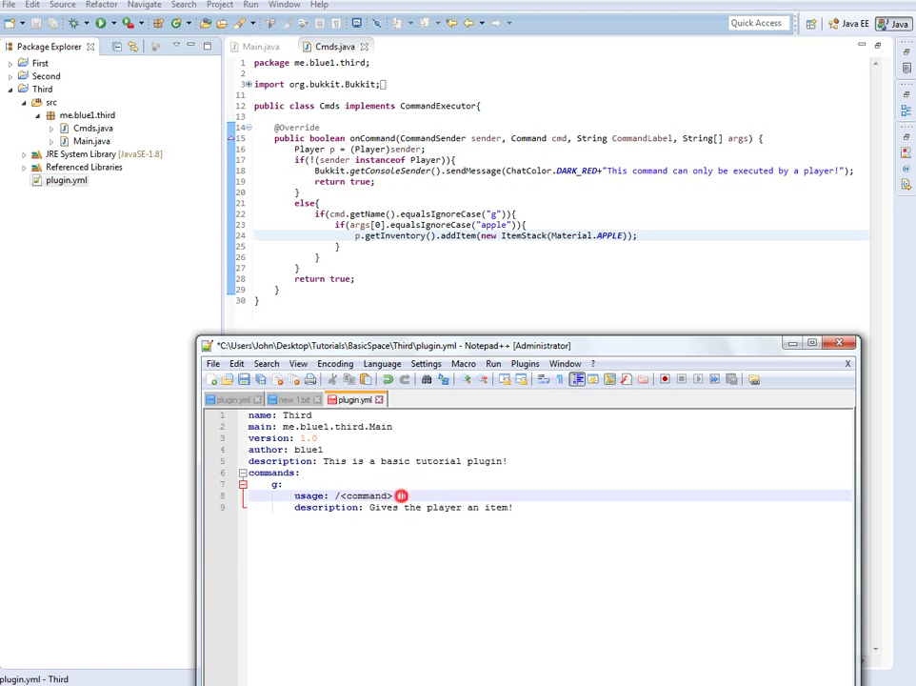
pyautogui.write('[]')
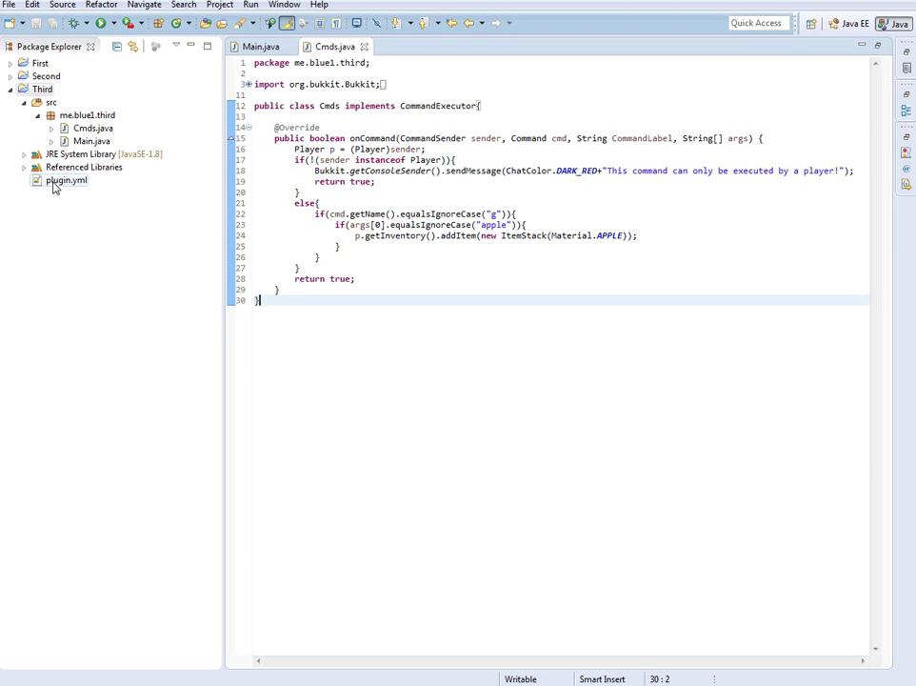
# - Export the project as Third.jar into the Tutorial Server plugins folder
pyautogui.rightClick(36, 91)
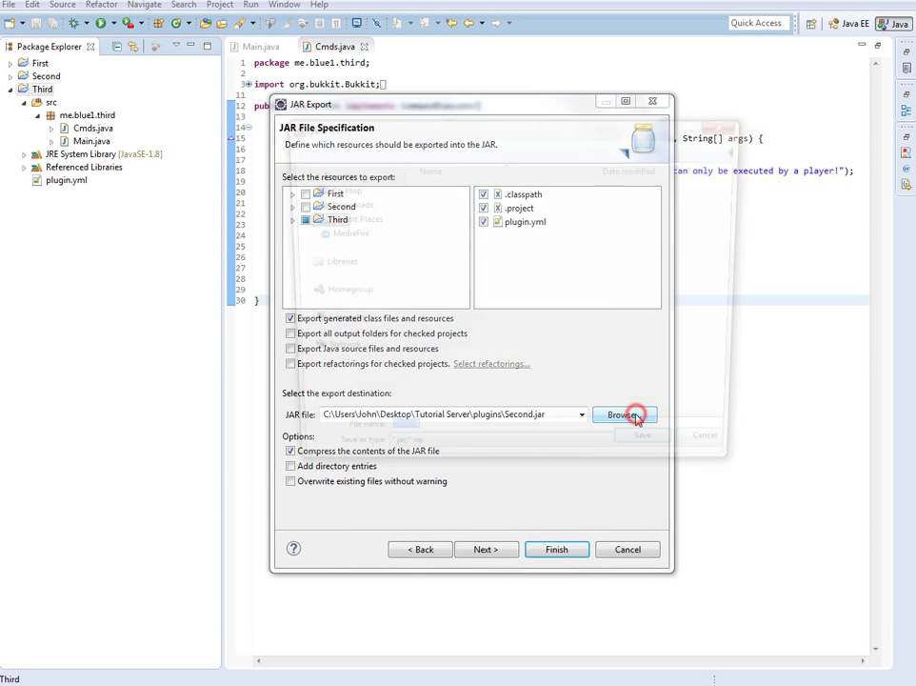
pyautogui.click(625, 415)
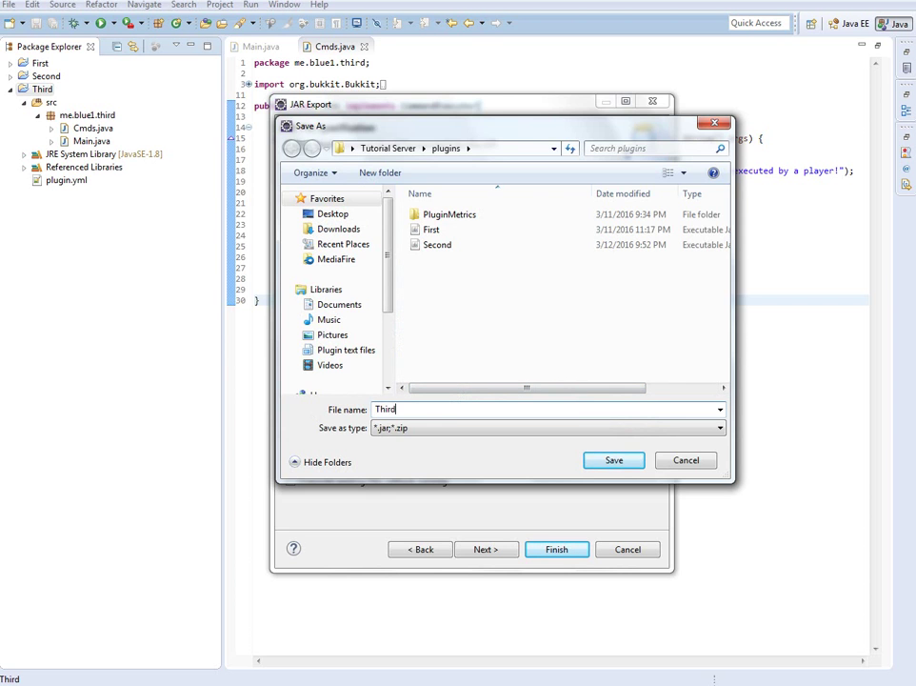
pyautogui.click(614, 459)
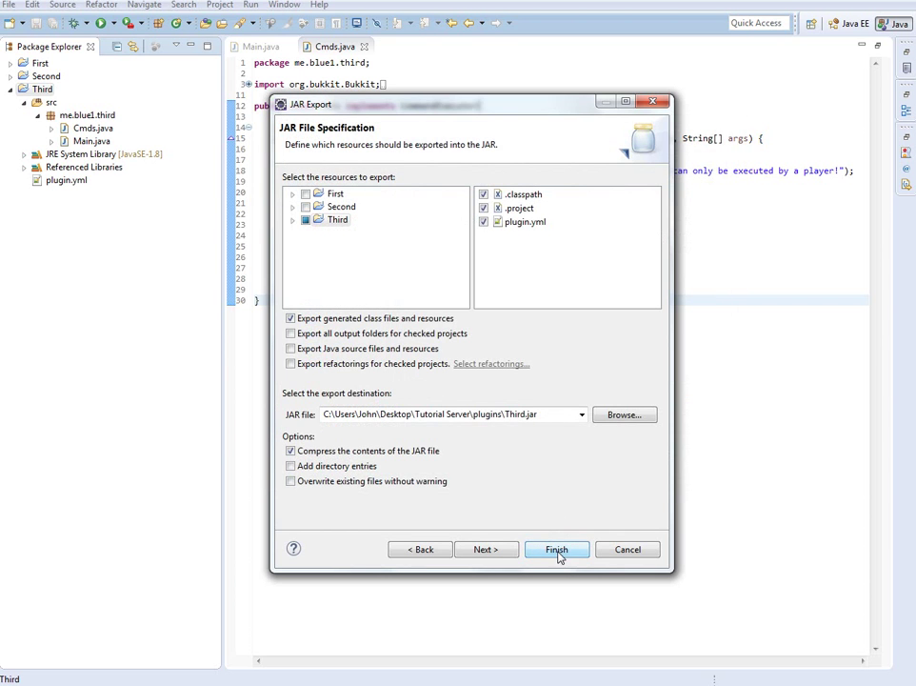
pyautogui.click(556, 548)
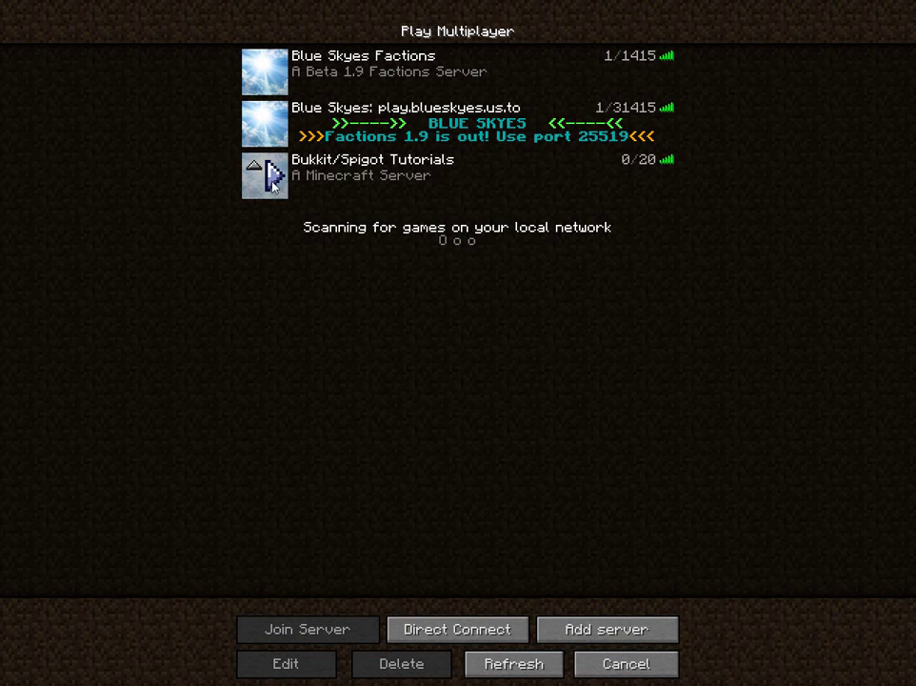
# - Join the Bukkit/Spigot Tutorials server to test the plugin
pyautogui.click(316, 629)
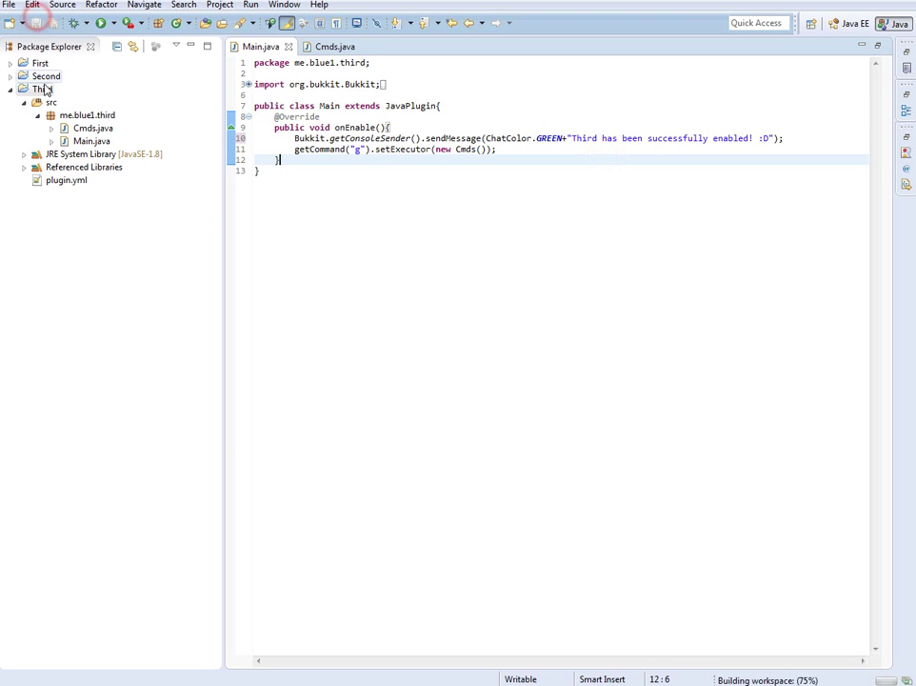
# - Export the Third project to a JAR from its Package Explorer context menu
pyautogui.rightClick(38, 89)
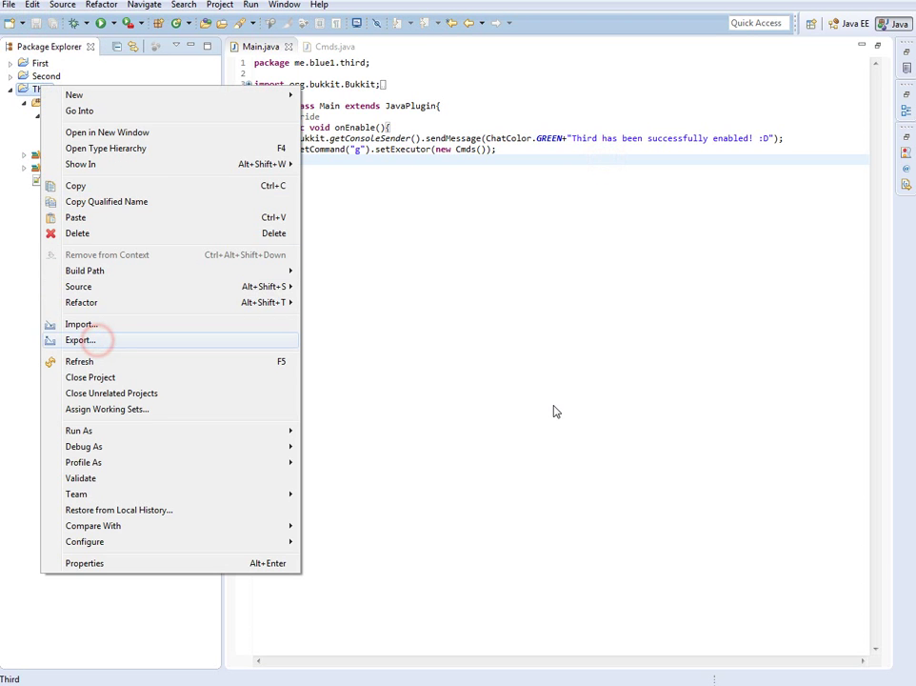
pyautogui.click(80, 339)
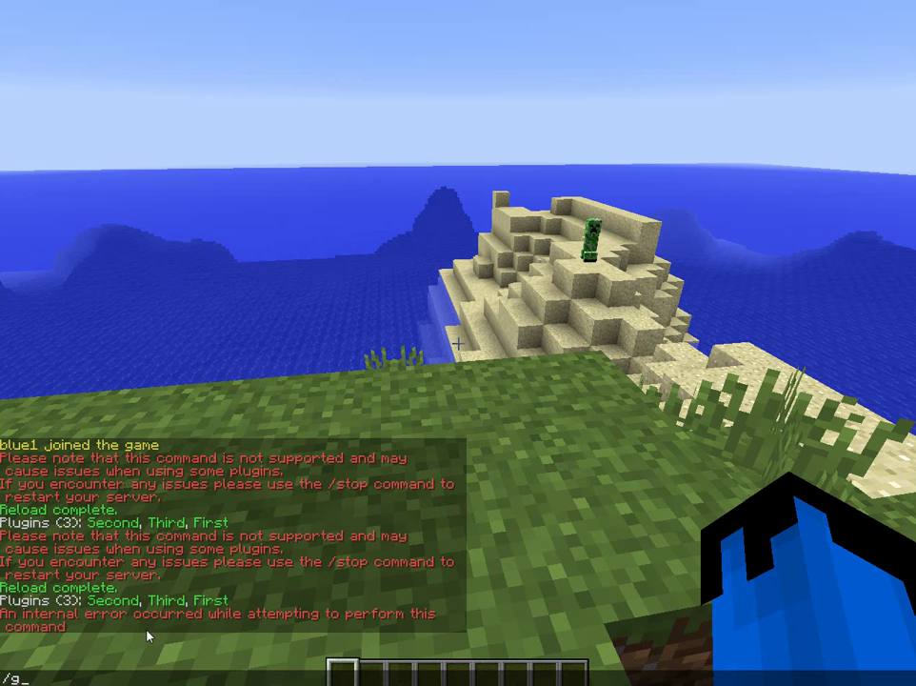
pyautogui.moveTo(625, 266)
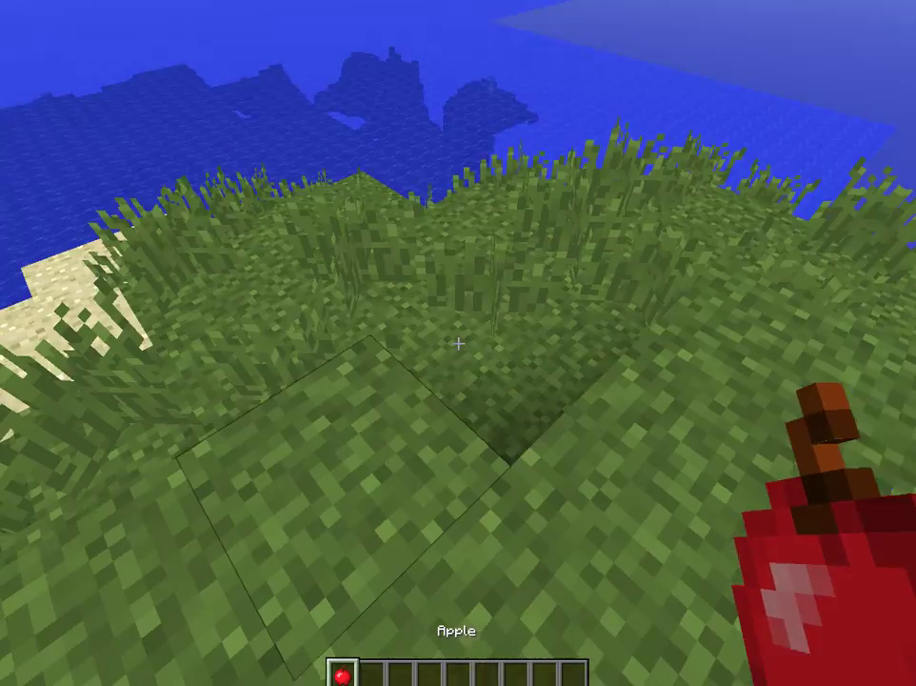
# - Check the apple in the inventory, run g apple again, then return to the IDE
pyautogui.press('e')
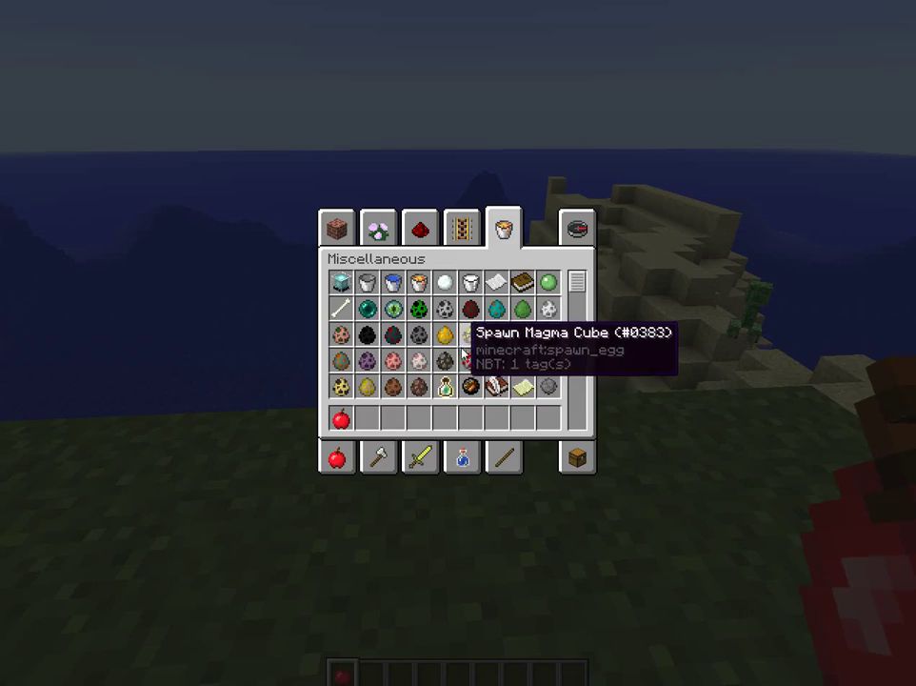
pyautogui.press('Escape')
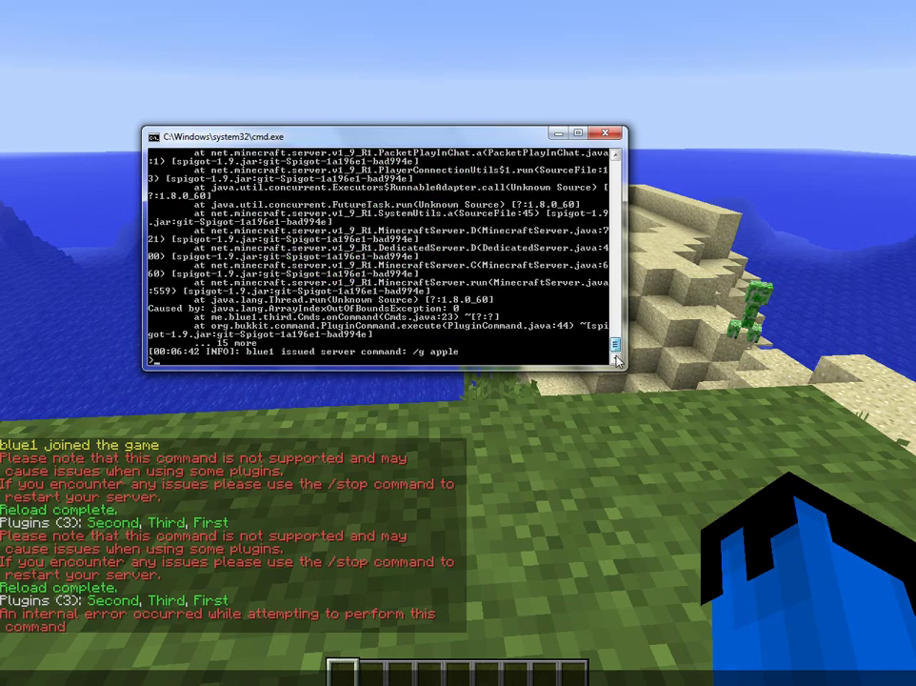
pyautogui.moveTo(495, 335)
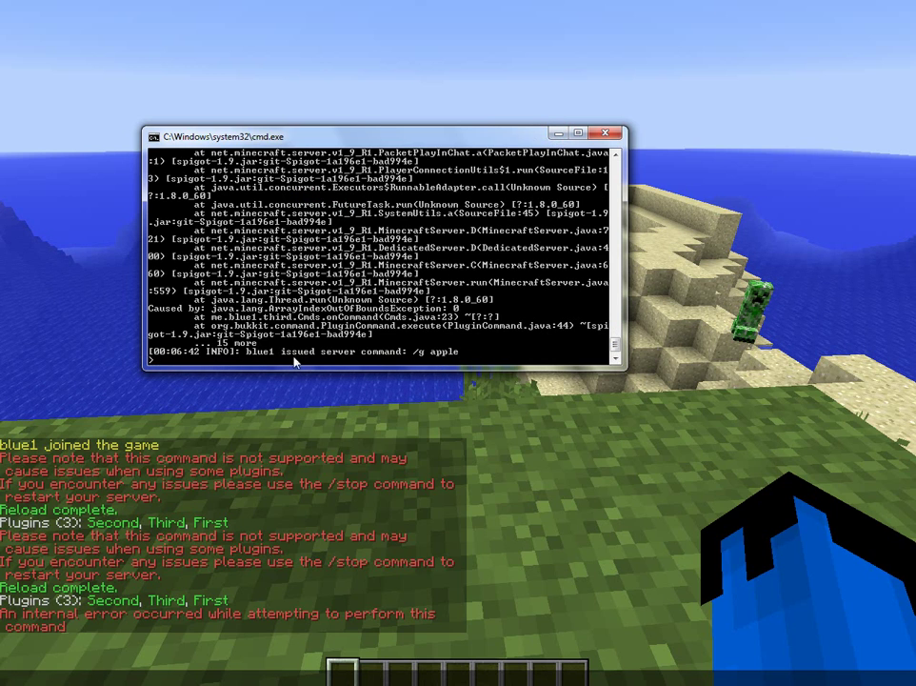
pyautogui.click(608, 134)
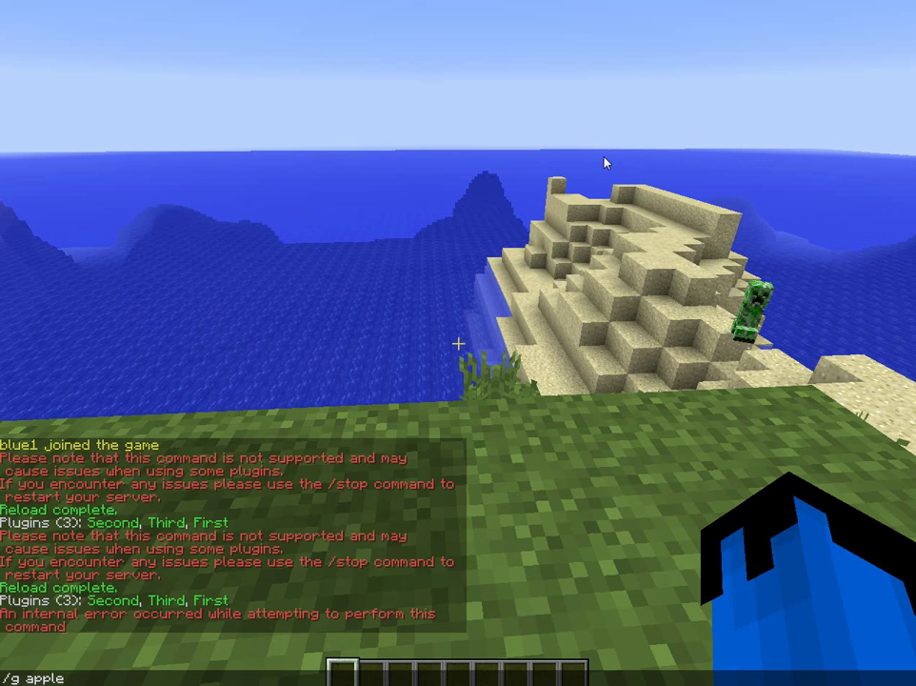
pyautogui.press('e')
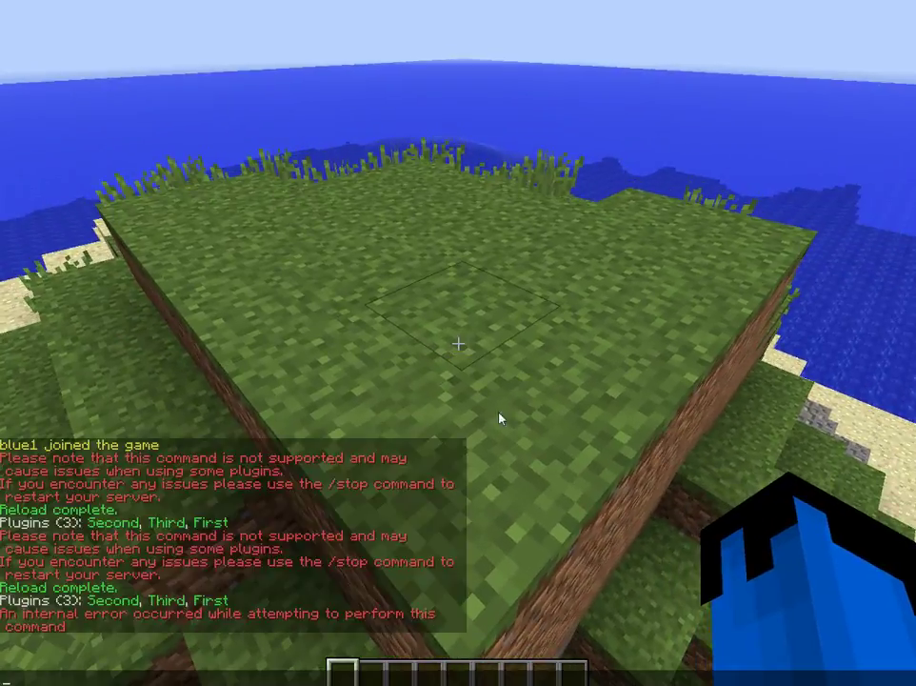
pyautogui.press('alt+tab')
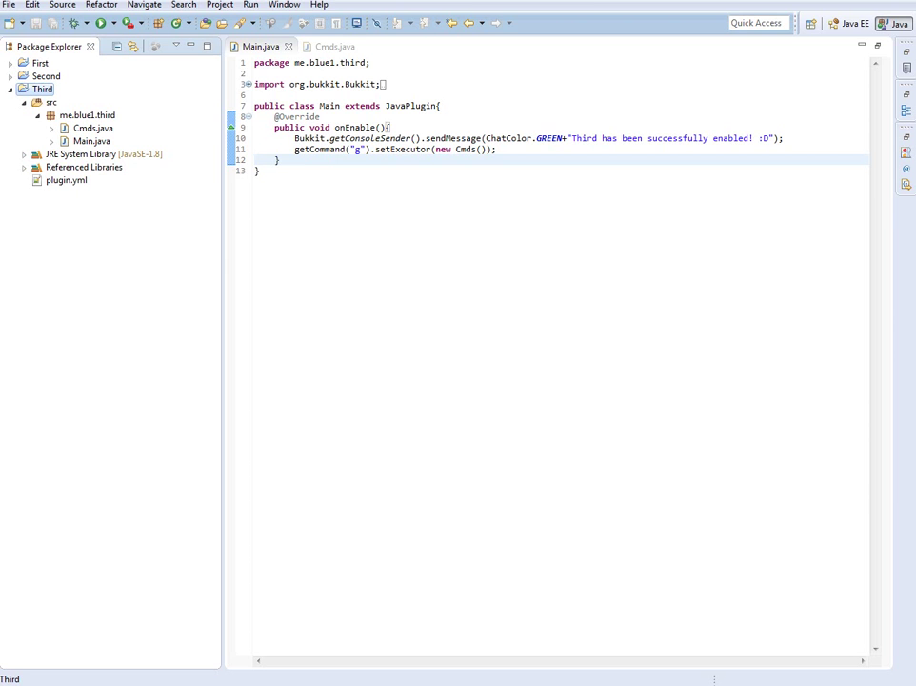
# - Compare Main.java and Cmds.java, trying an if(args.length == 1) check in the g branch
pyautogui.click(339, 45)
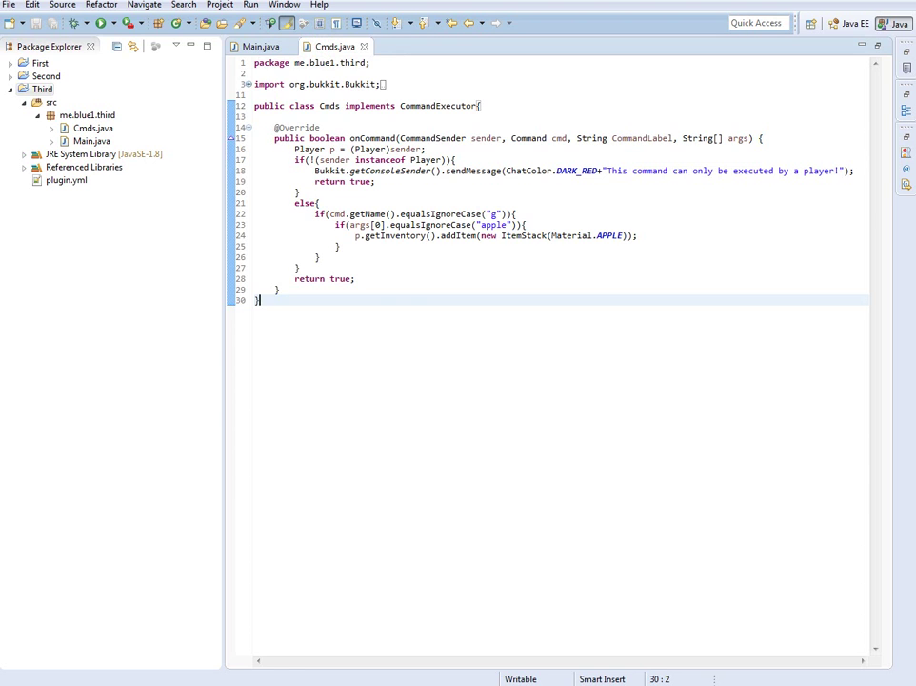
pyautogui.click(264, 47)
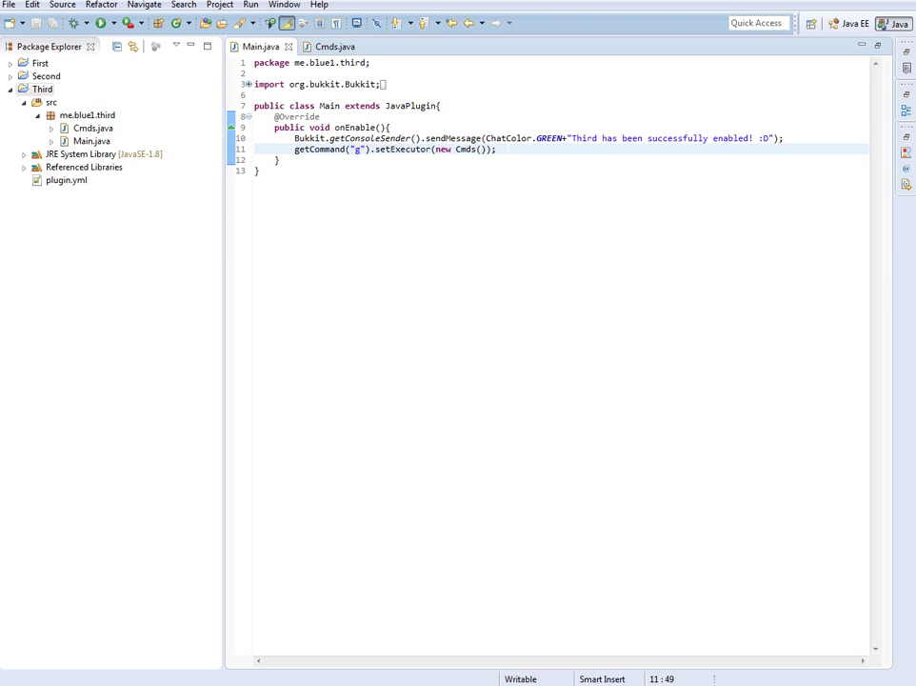
pyautogui.click(331, 46)
pyautogui.write('if(')
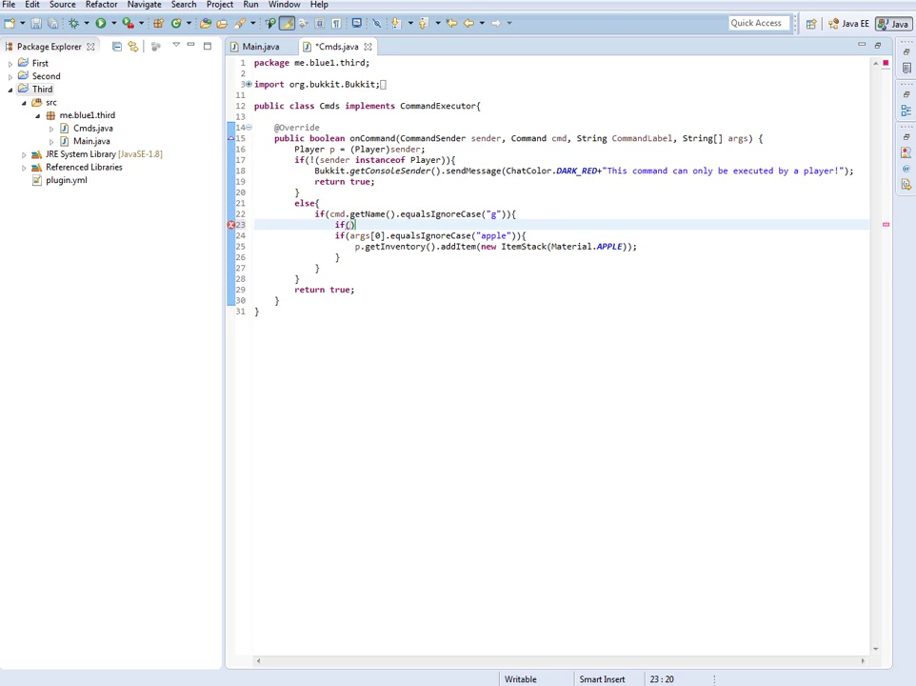
pyautogui.write('args.length ==')
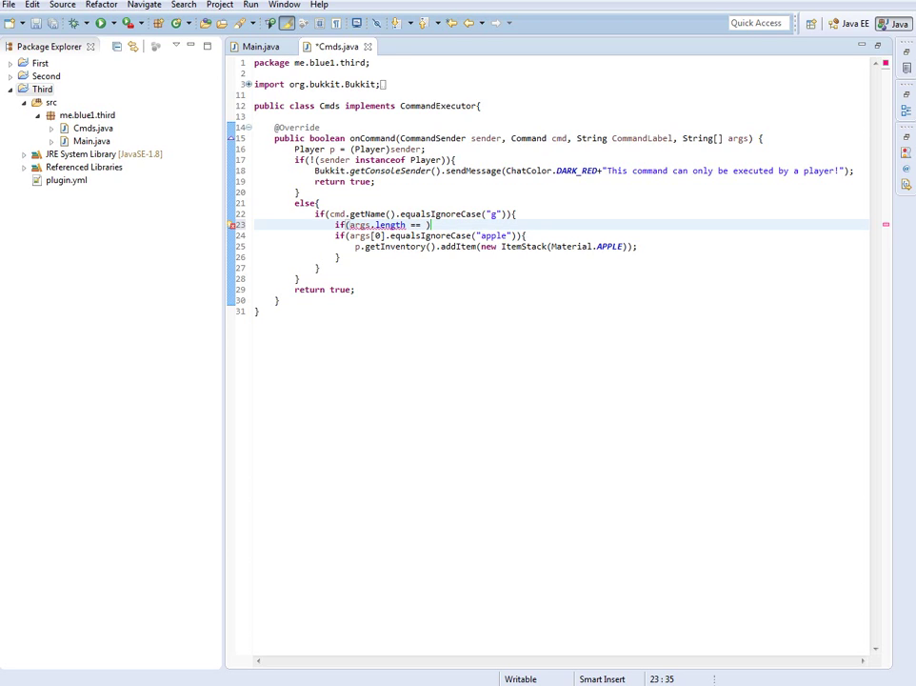
pyautogui.write('1')
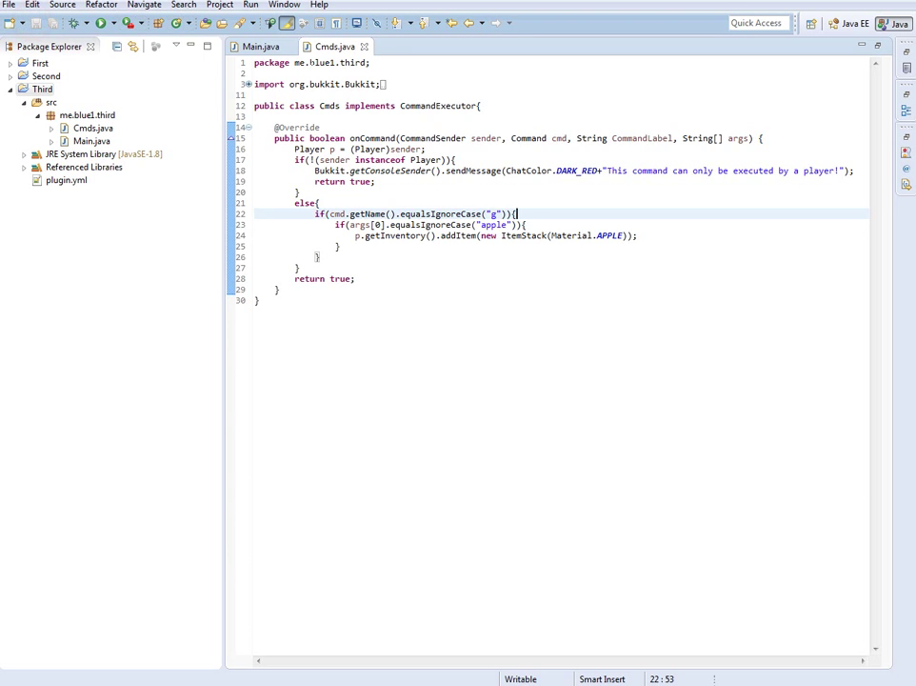
# - Select all of Cmds.java, then switch to Main.java with the g executor registration
pyautogui.click(38, 88)
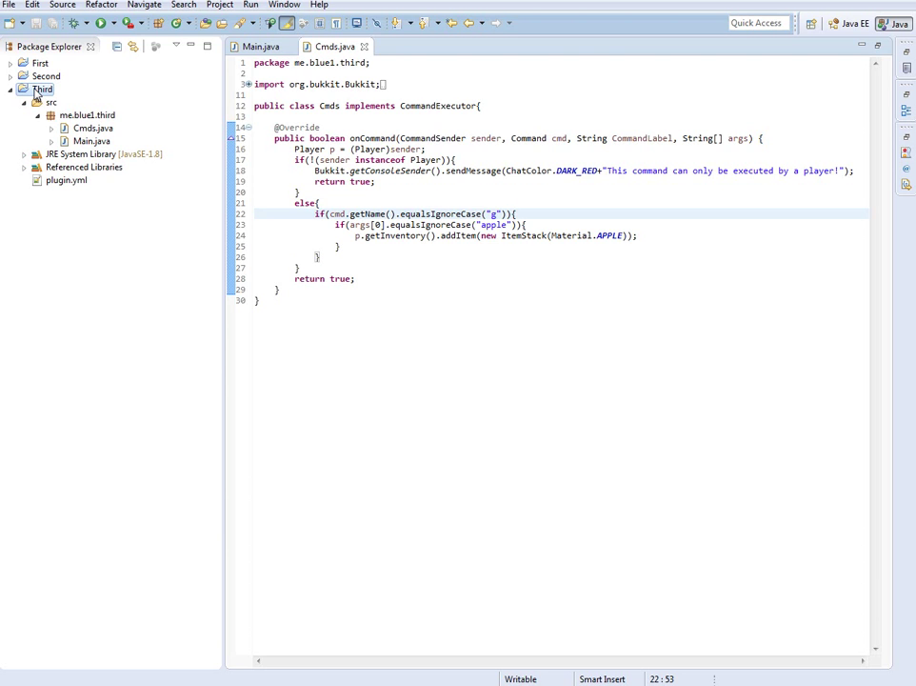
pyautogui.press('ctrl+a')
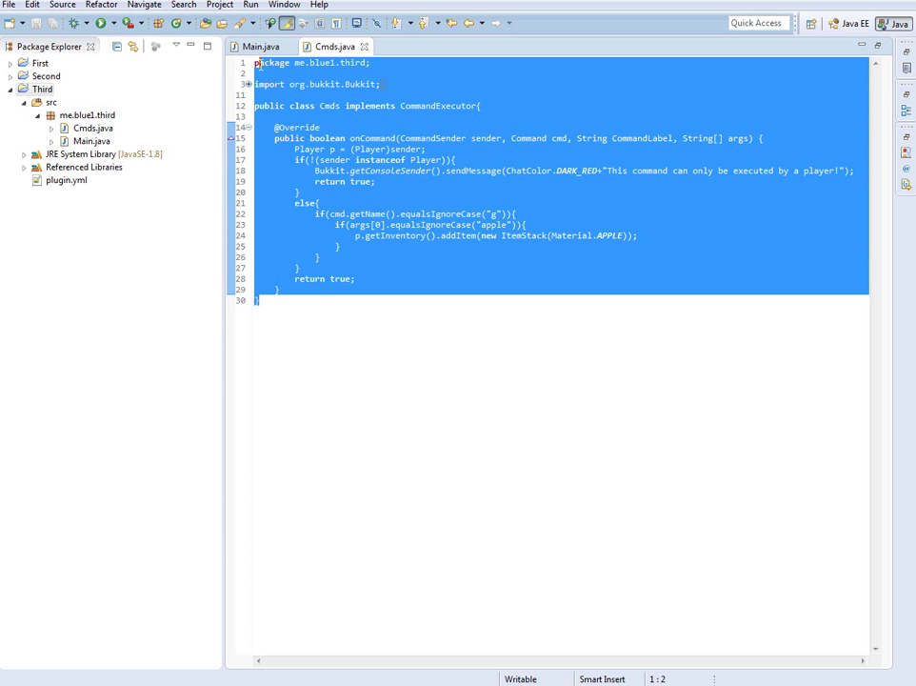
pyautogui.click(263, 46)
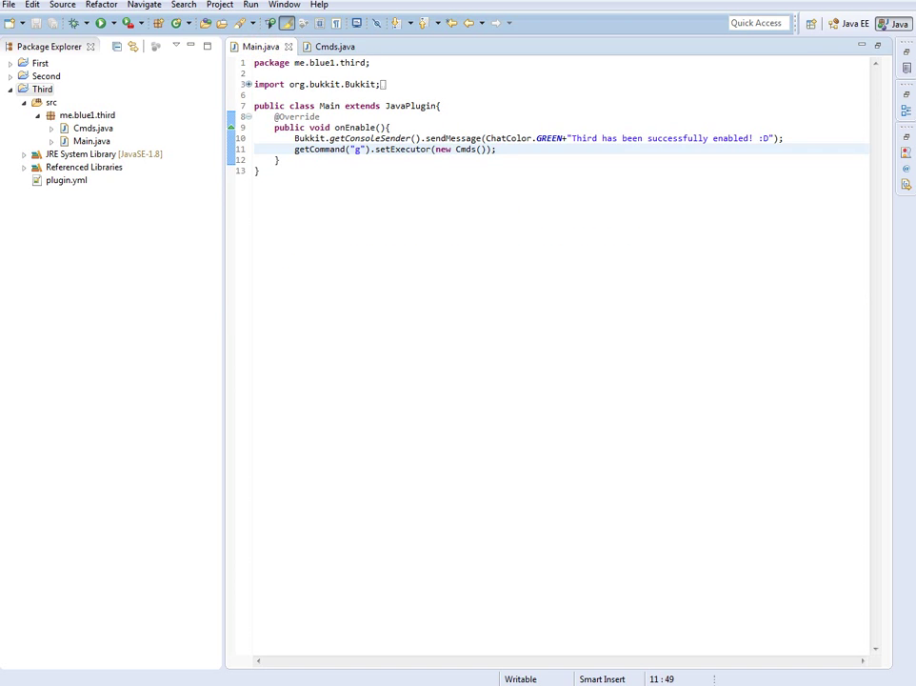